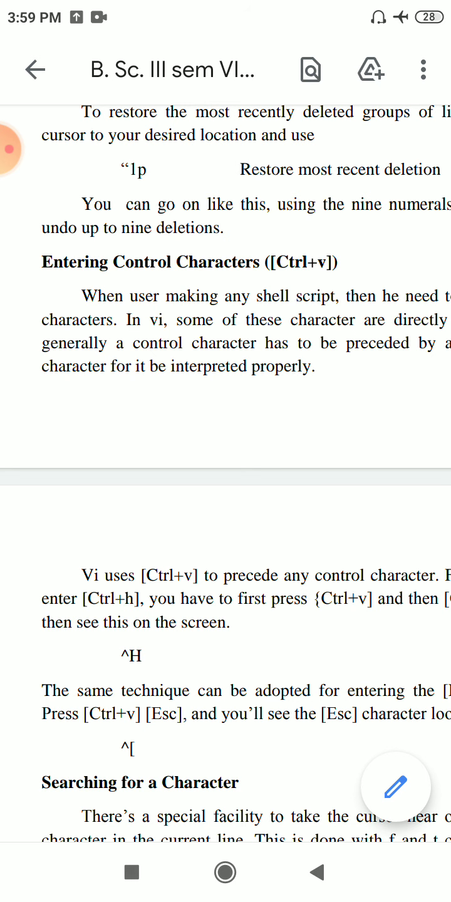
Step: Scroll page 9 of the vi notes to Entering Control Characters and Searching for a Character
{"action": "scroll", "scroll_direction": "down", "scroll_amount": 3}
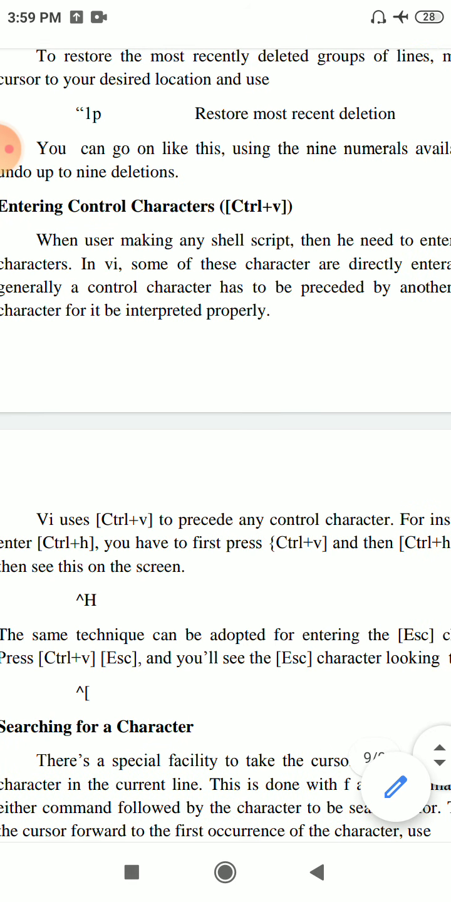
{"action": "scroll", "scroll_direction": "up", "scroll_amount": 3}
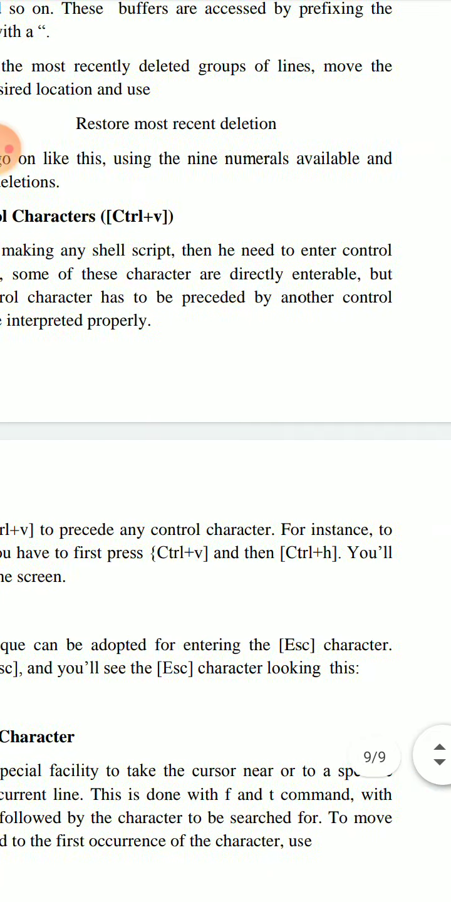
{"action": "scroll", "scroll_direction": "up", "scroll_amount": 3}
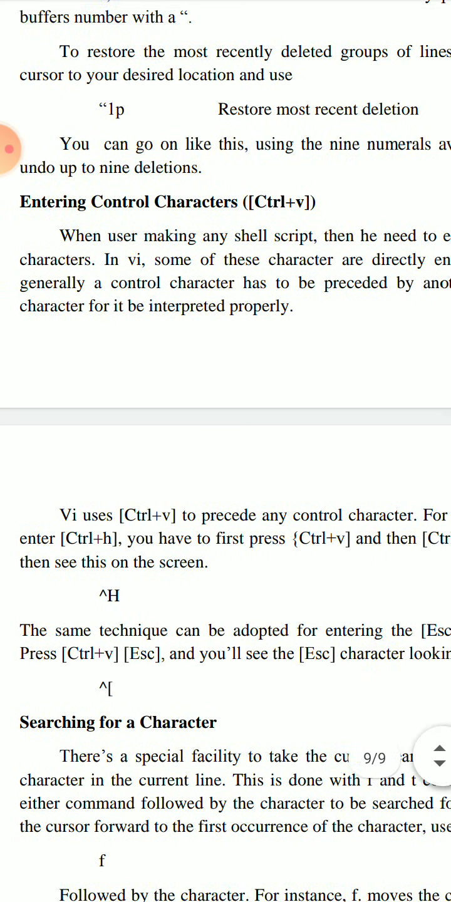
{"action": "scroll", "scroll_direction": "up", "scroll_amount": 3}
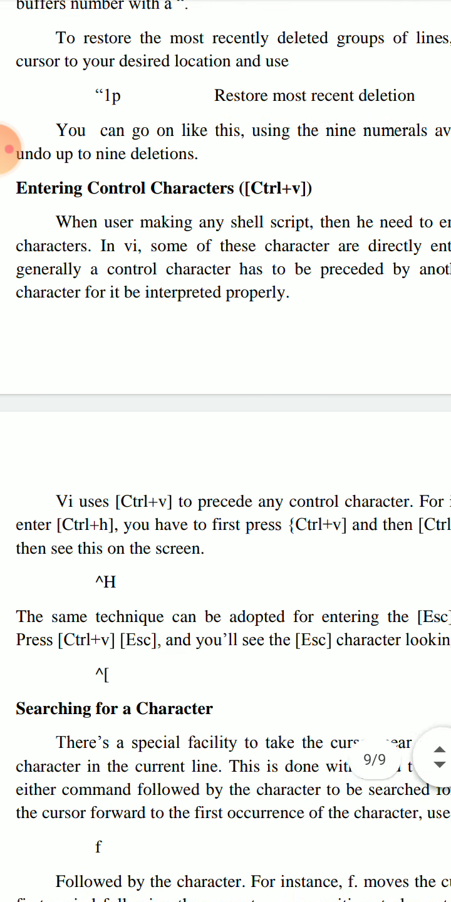
{"action": "scroll", "scroll_direction": "up", "scroll_amount": 3}
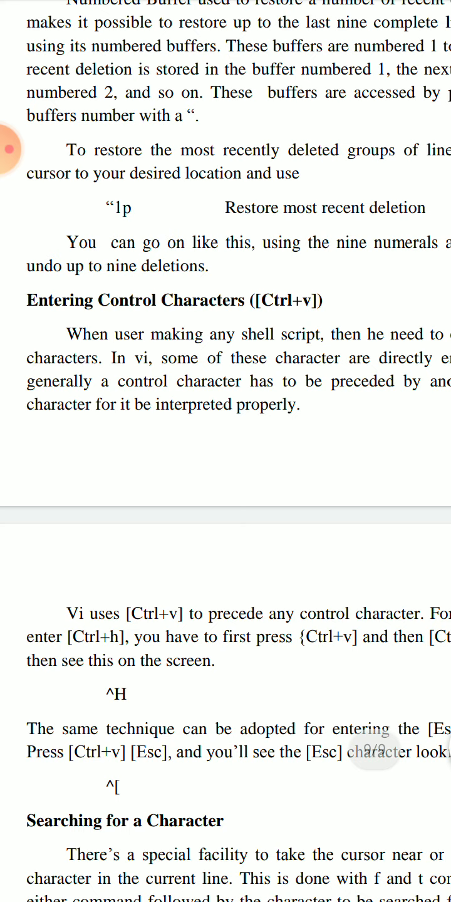
{"action": "scroll", "scroll_direction": "down", "scroll_amount": 3}
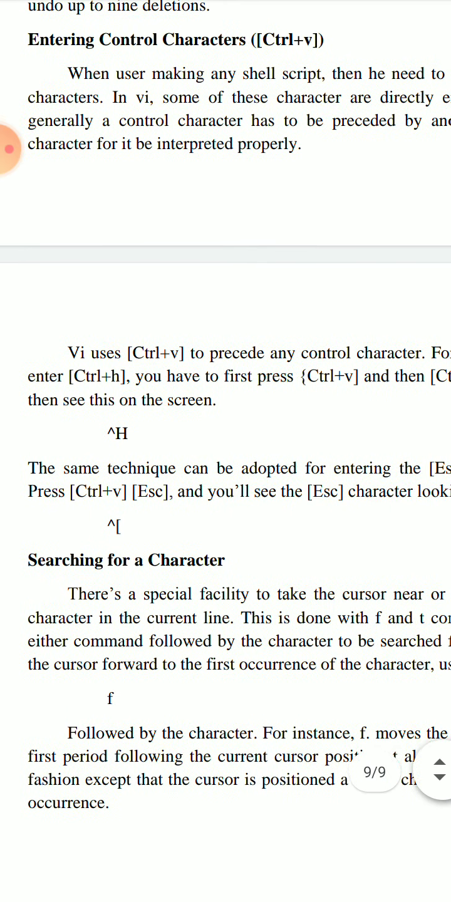
{"action": "scroll", "scroll_direction": "up", "scroll_amount": 3}
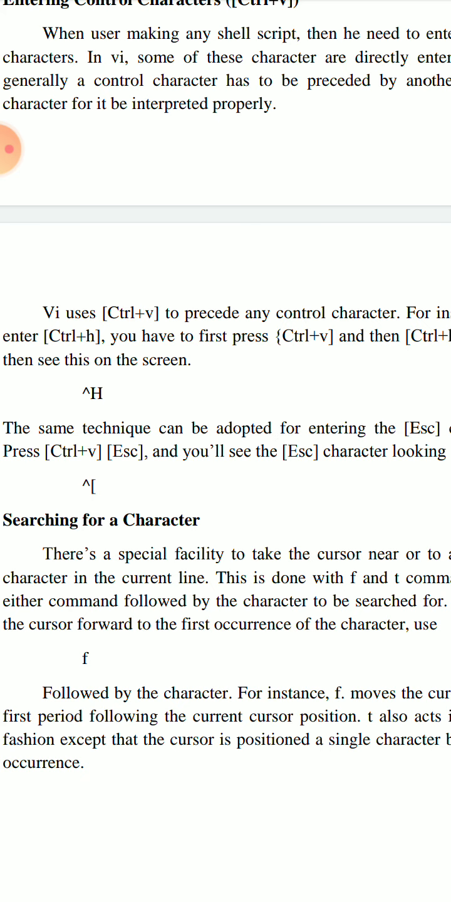
{"action": "scroll", "scroll_direction": "up", "scroll_amount": 3}
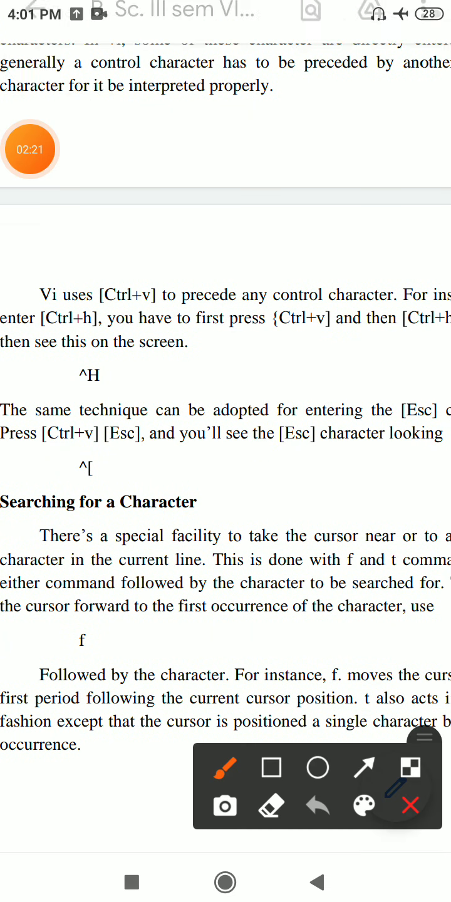
Step: Ink over the Ctrl+v then Ctrl+h example and ^H, then switch to the Gallery vi video
{"action": "left_click_drag", "start_coordinate": [106, 330], "coordinate": [203, 329]}
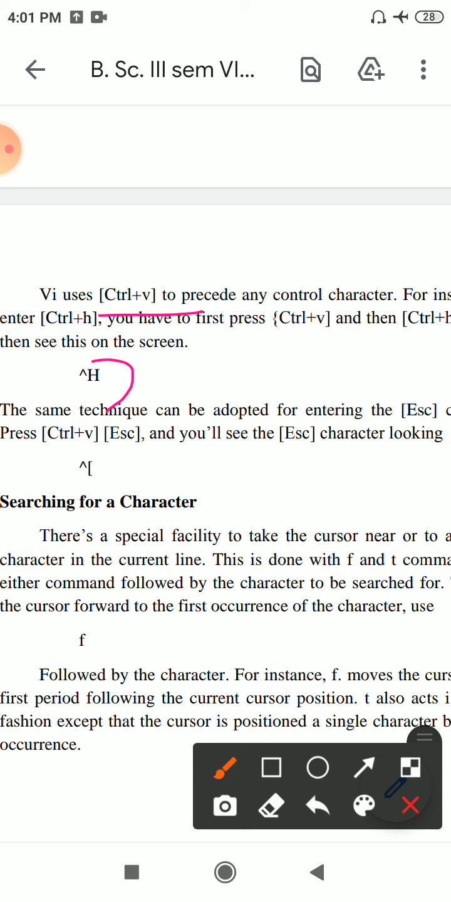
{"action": "left_click_drag", "start_coordinate": [131, 389], "coordinate": [75, 373]}
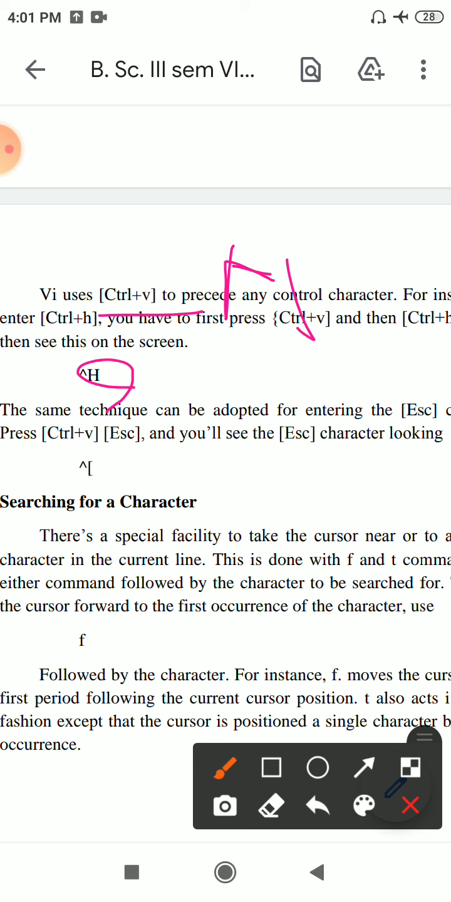
{"action": "left_click", "coordinate": [410, 805]}
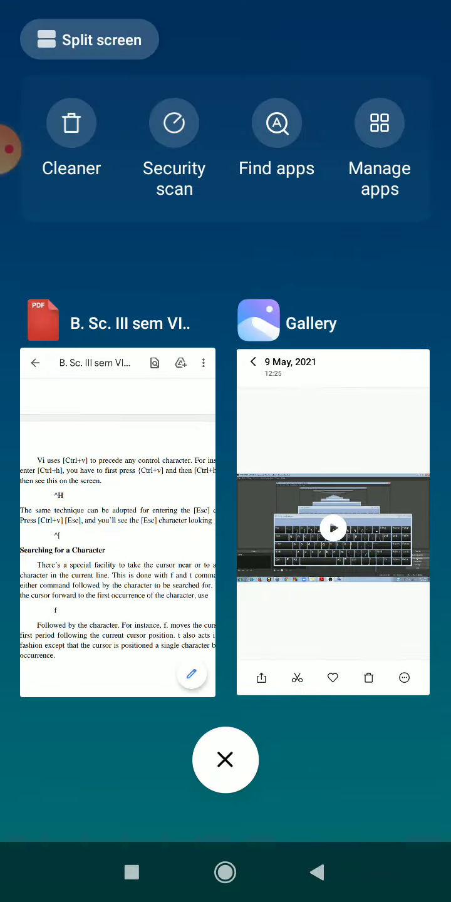
{"action": "left_click", "coordinate": [332, 529]}
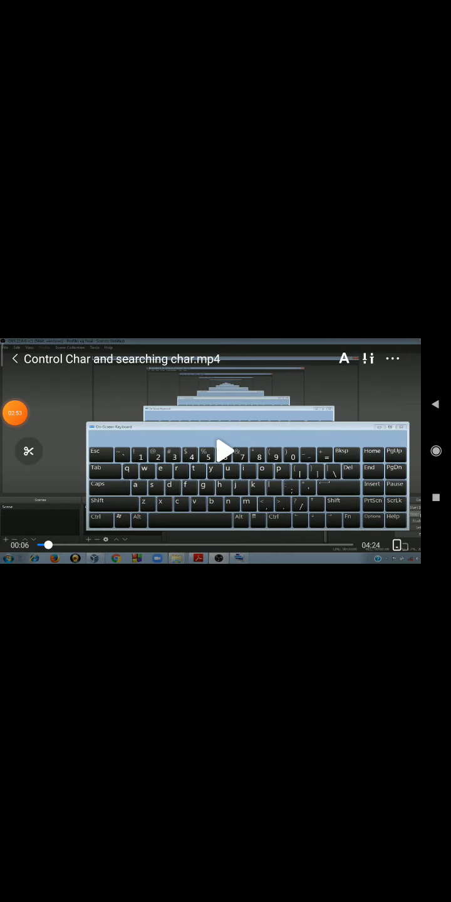
Step: Start playing 'Control Char and searching char.mp4' in the Gallery player
{"action": "left_click", "coordinate": [225, 451]}
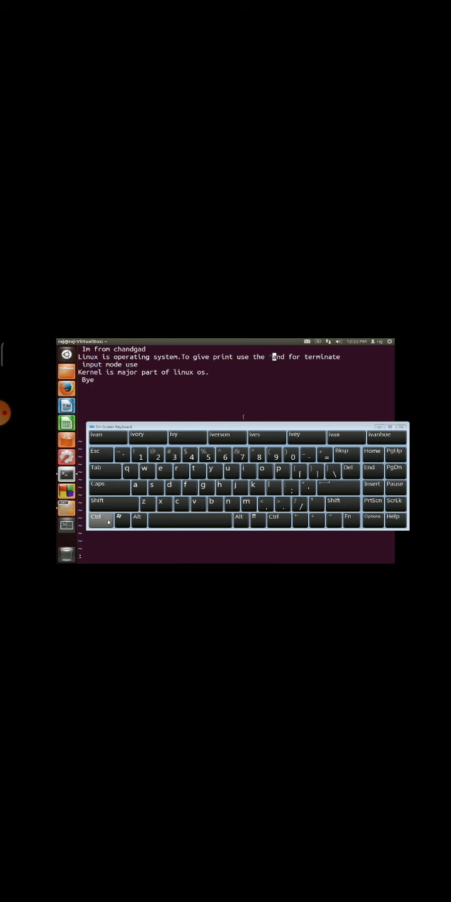
Step: Follow the demo as vi inserts ^P, then Ctrl+v and Esc for ^[ after 'input mode use'
{"action": "left_click", "coordinate": [278, 471]}
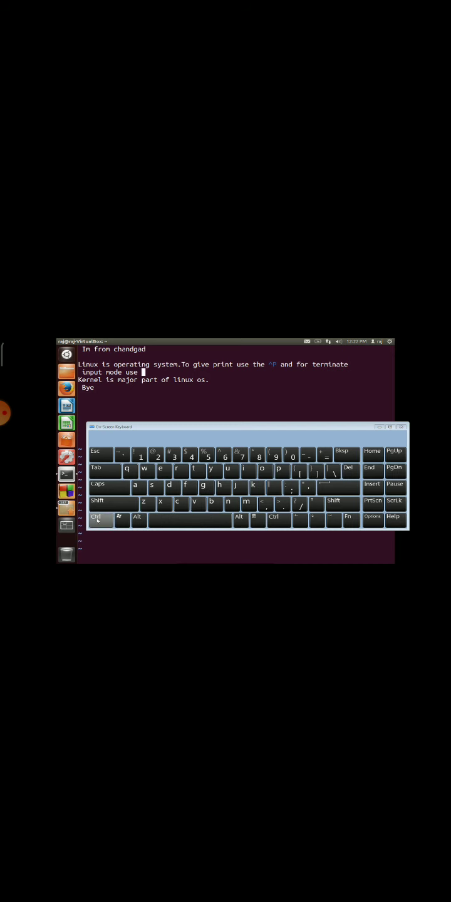
{"action": "left_click", "coordinate": [98, 520]}
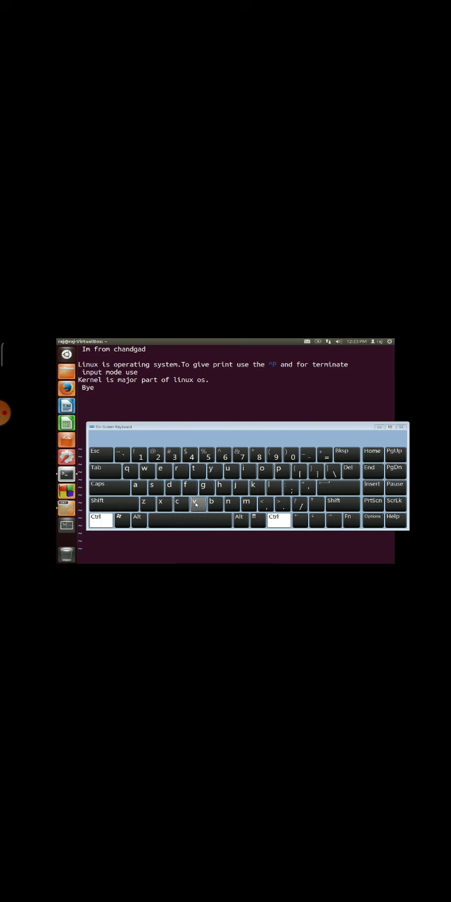
{"action": "left_click", "coordinate": [196, 502]}
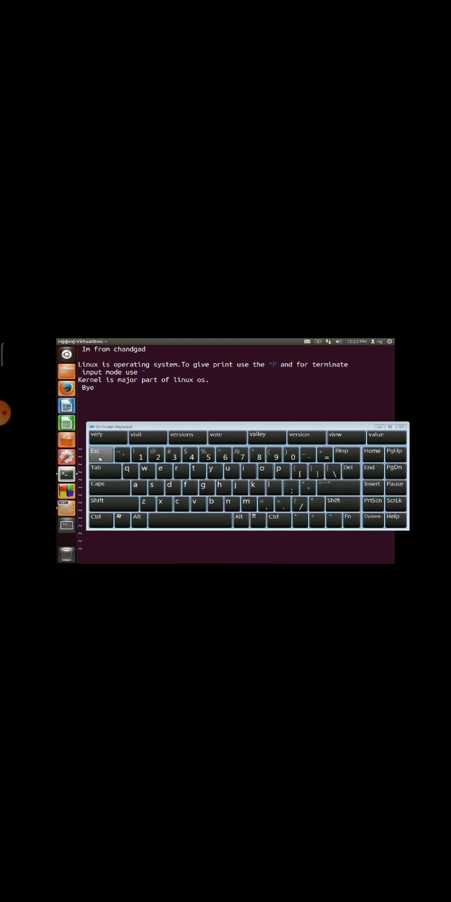
{"action": "left_click", "coordinate": [96, 455]}
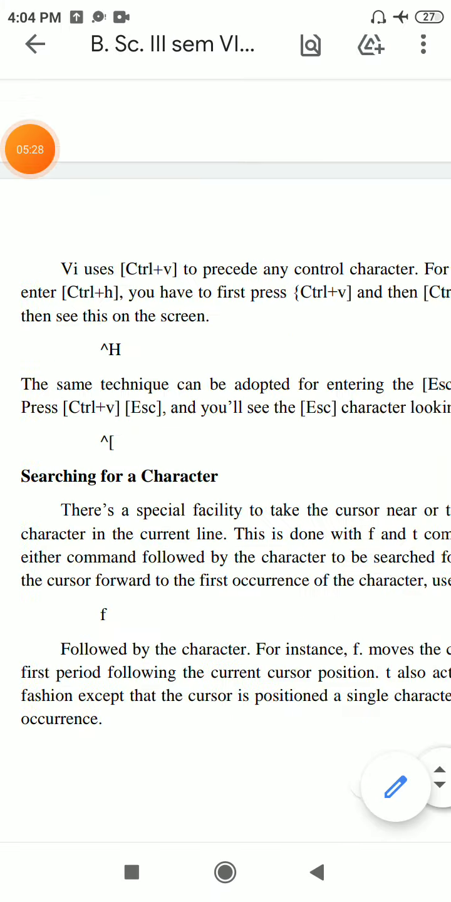
Step: Scroll the PDF to the Ctrl+v control characters and Searching for a Character notes
{"action": "scroll", "scroll_direction": "up", "scroll_amount": 3}
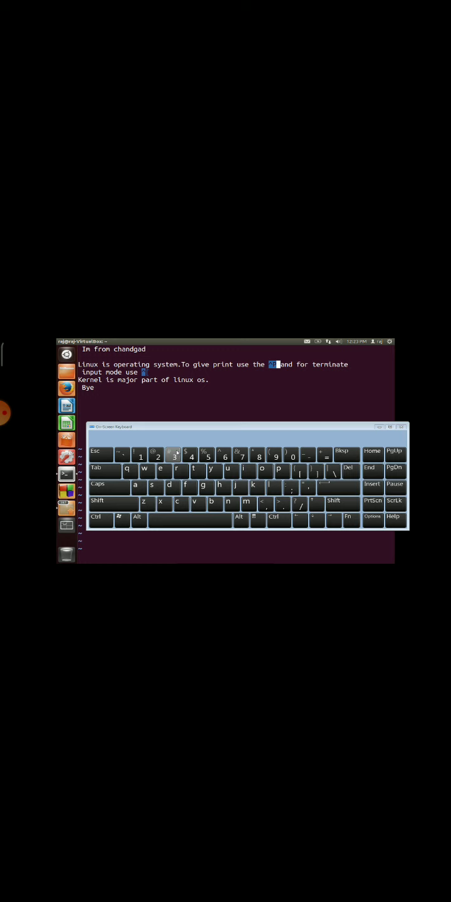
Step: Resume the vi demo until the cursor jumps to 'is' on the Linux line
{"action": "left_click", "coordinate": [333, 500]}
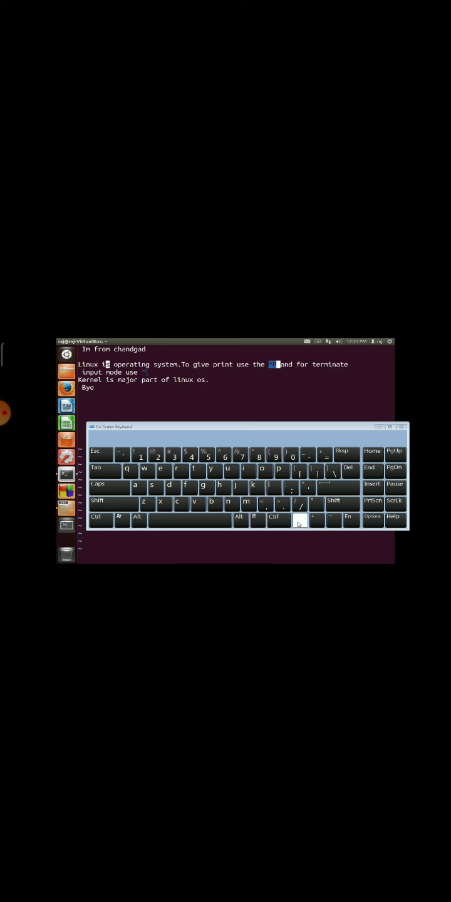
{"action": "left_click", "coordinate": [300, 522]}
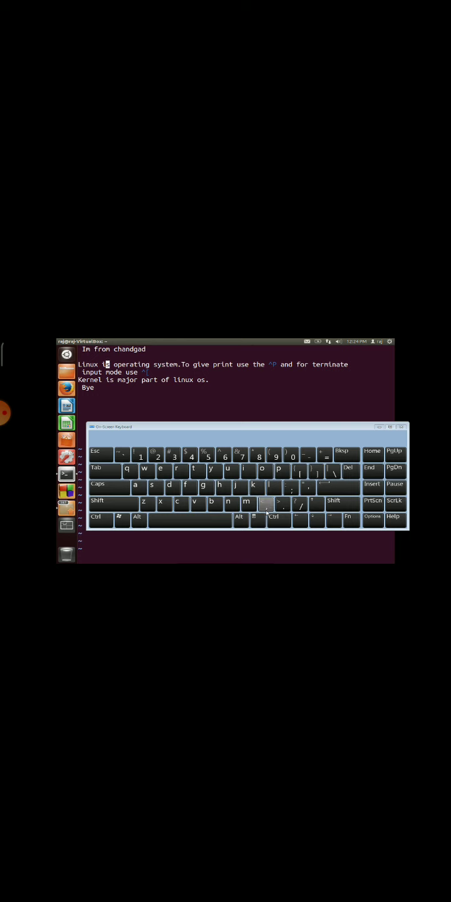
Step: Watch vi run t then s to land before 's' in 'is', then pause at 4:19
{"action": "left_click", "coordinate": [265, 504]}
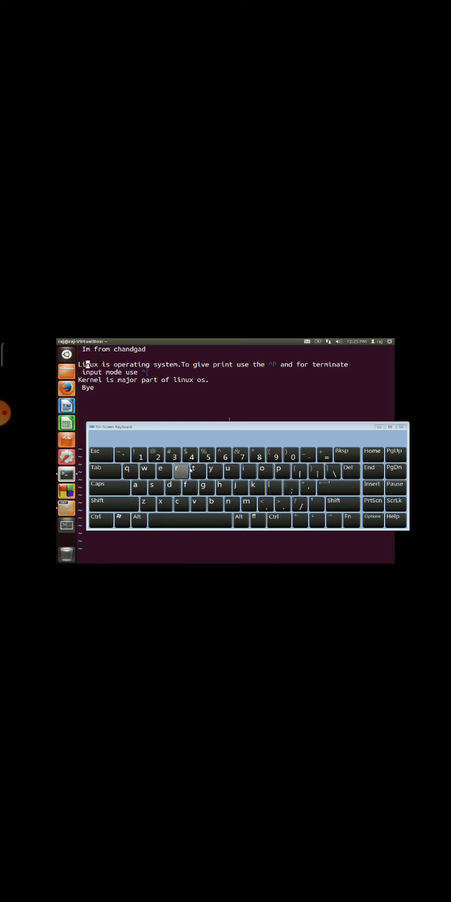
{"action": "left_click", "coordinate": [194, 470]}
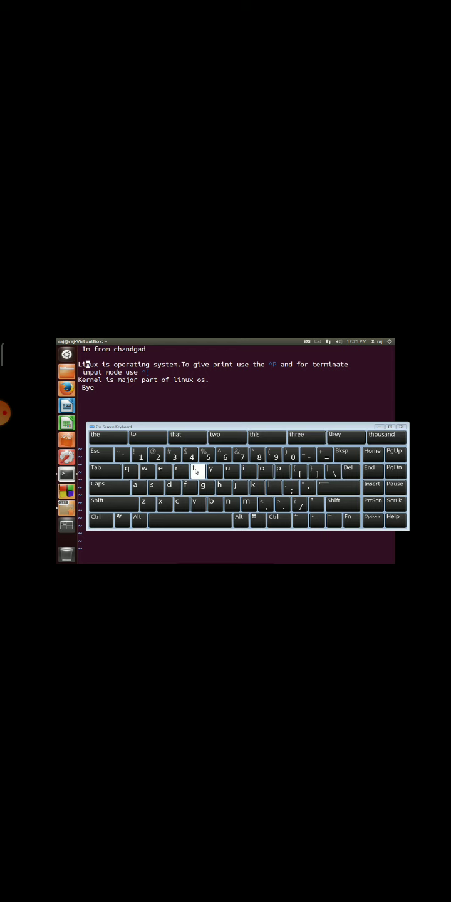
{"action": "mouse_move", "coordinate": [152, 487]}
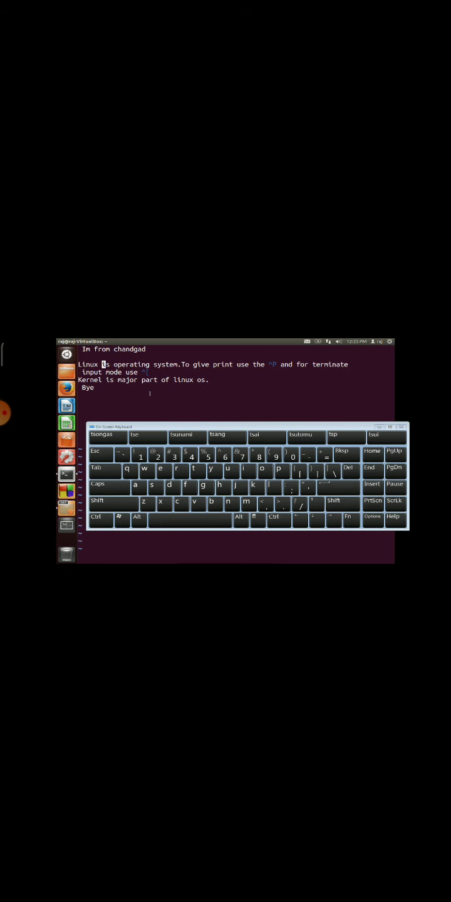
{"action": "left_click", "coordinate": [225, 451]}
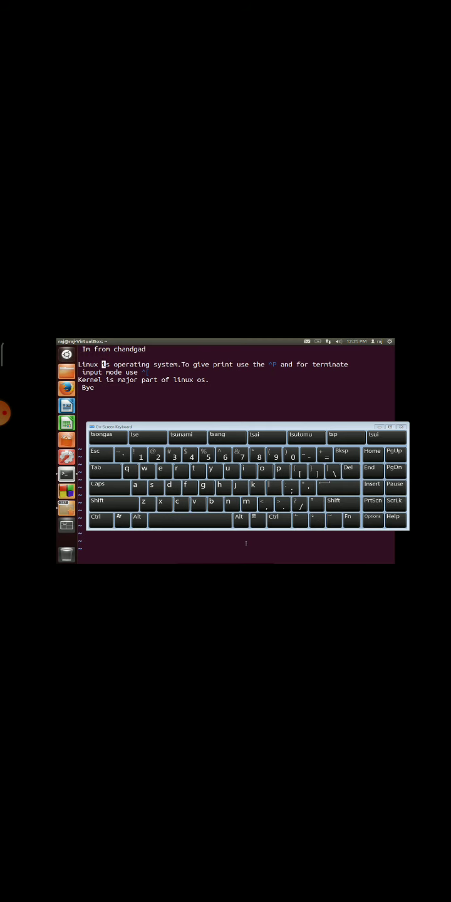
{"action": "left_click", "coordinate": [225, 451]}
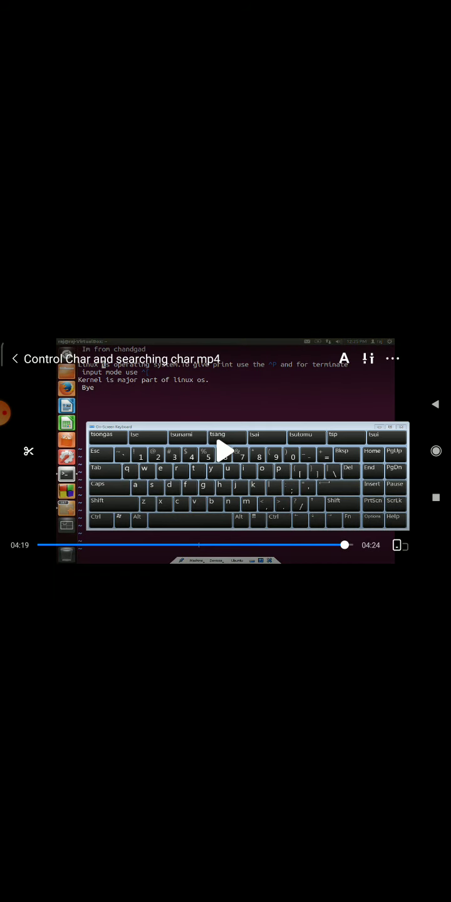
Step: With the pen, draw a pink mark, underline 'input mode use', and sketch an S
{"action": "left_click", "coordinate": [226, 451]}
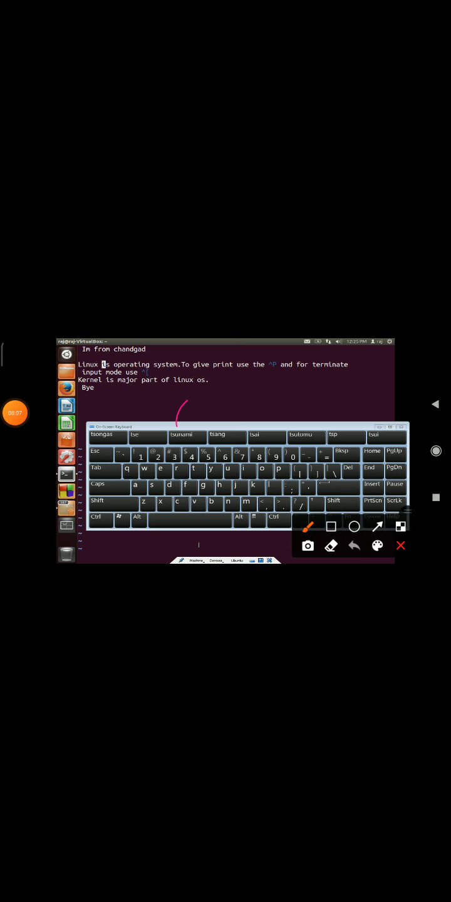
{"action": "left_click_drag", "start_coordinate": [188, 408], "coordinate": [194, 463]}
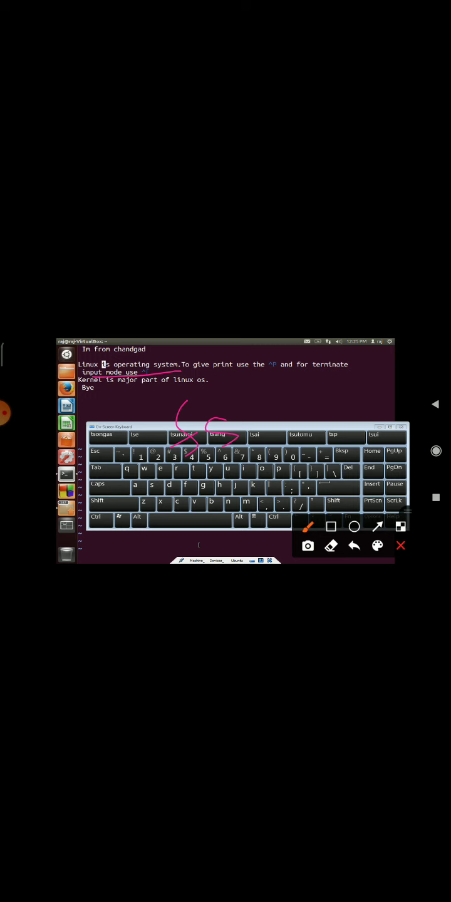
{"action": "left_click_drag", "start_coordinate": [289, 401], "coordinate": [313, 426]}
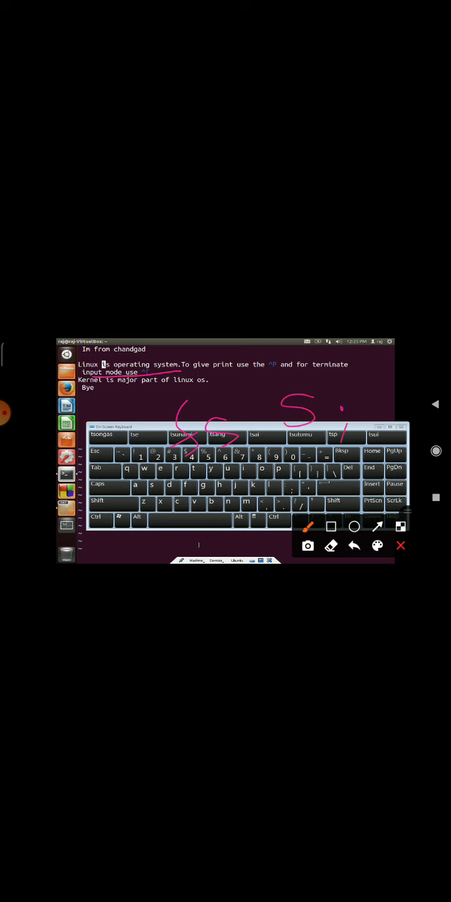
{"action": "left_click_drag", "start_coordinate": [351, 426], "coordinate": [375, 395]}
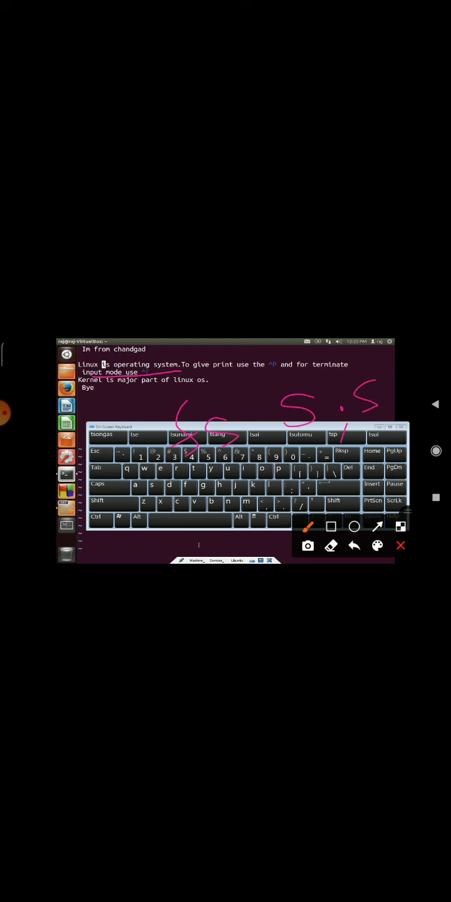